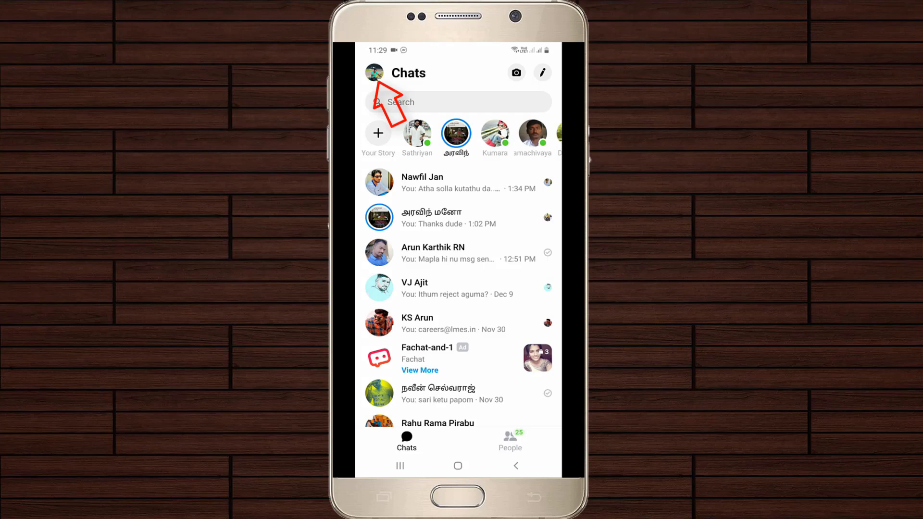
Go to your own Me settings page via the profile picture on Chats
{"action": "left_click", "coordinate": [374, 72]}
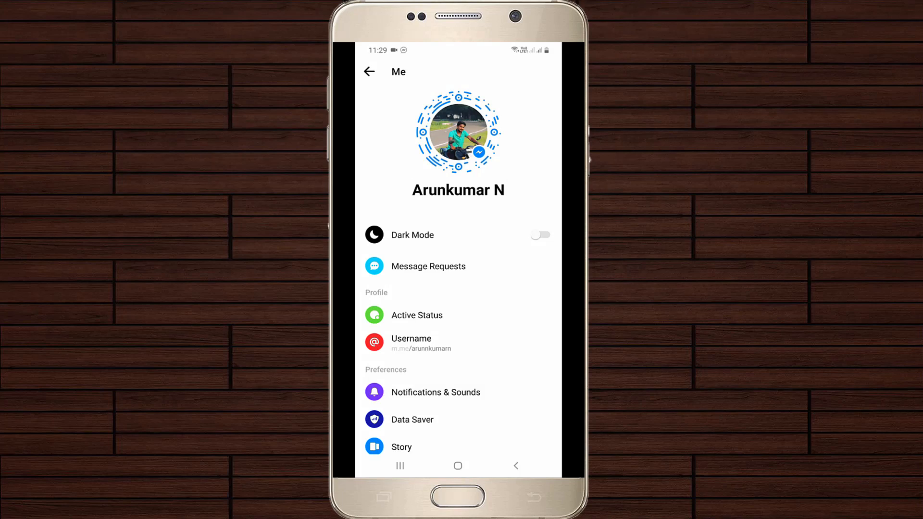
Switch the Chat Heads toggle off further down the Me page
{"action": "scroll", "scroll_direction": "down", "scroll_amount": 3}
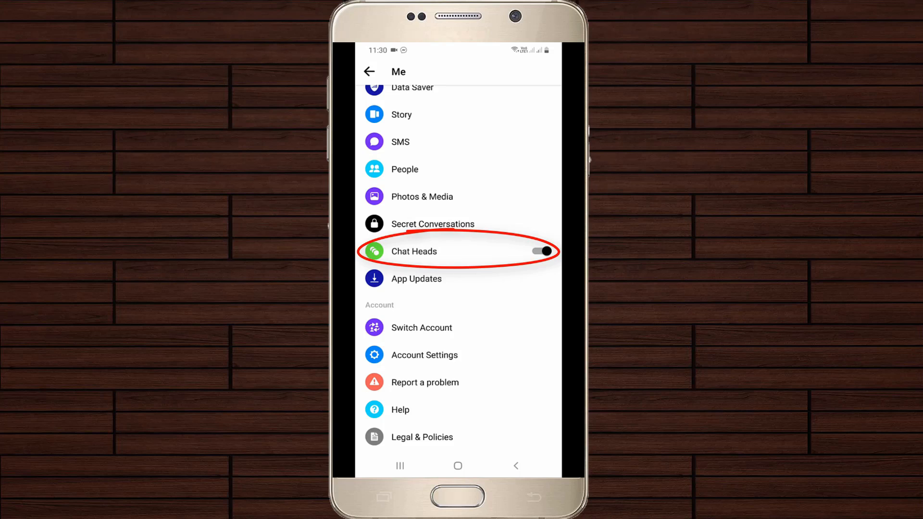
{"action": "left_click", "coordinate": [541, 251]}
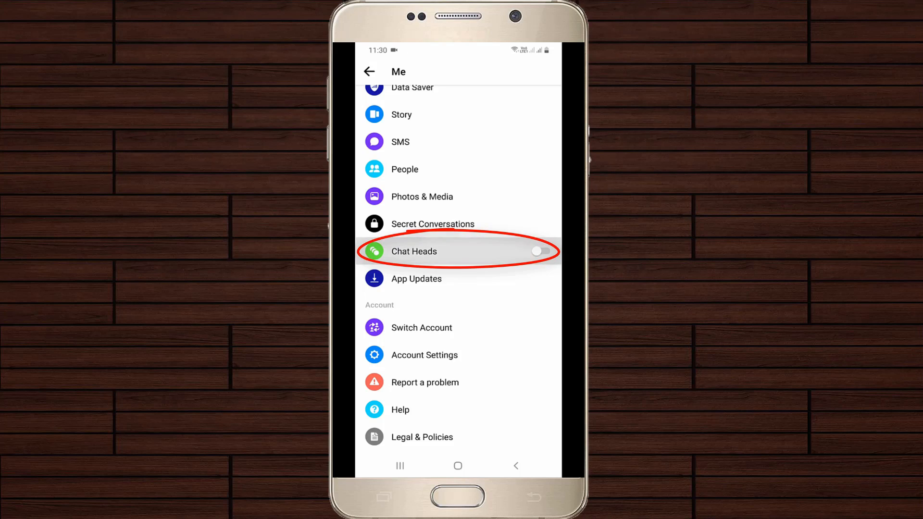